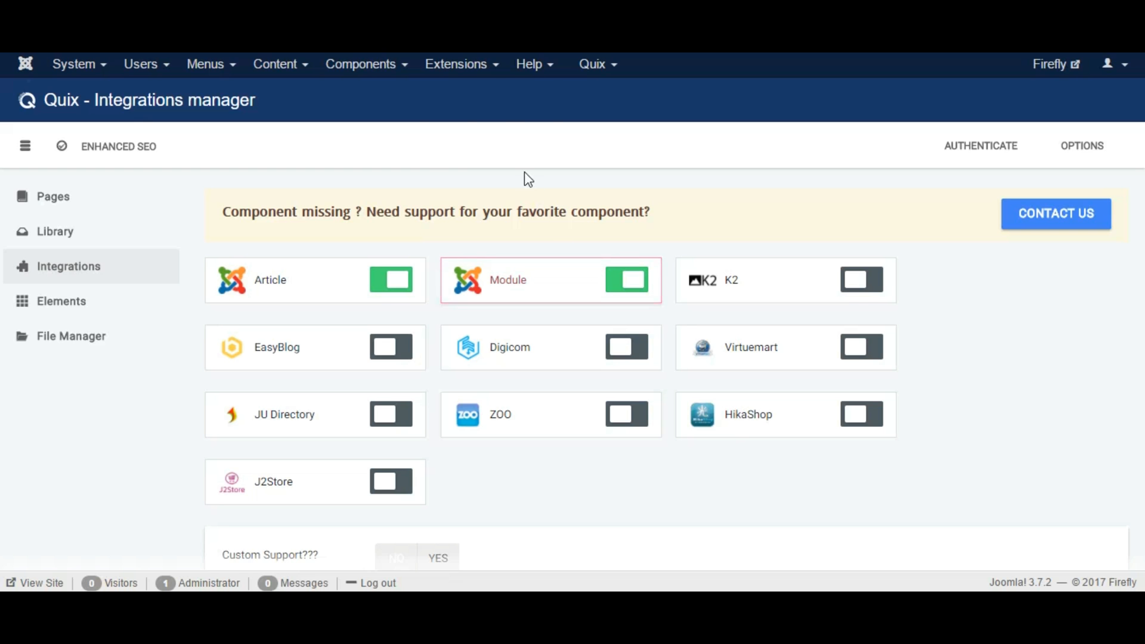
Open the site Modules list from the Extensions menu
{"action": "left_click", "coordinate": [456, 63]}
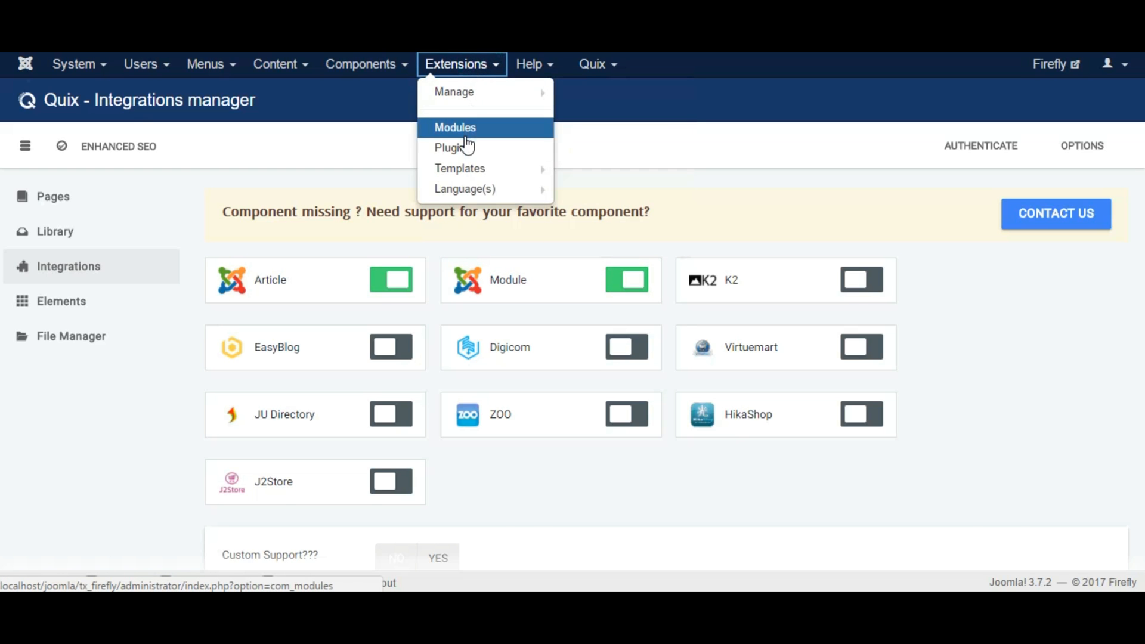
{"action": "left_click", "coordinate": [455, 126]}
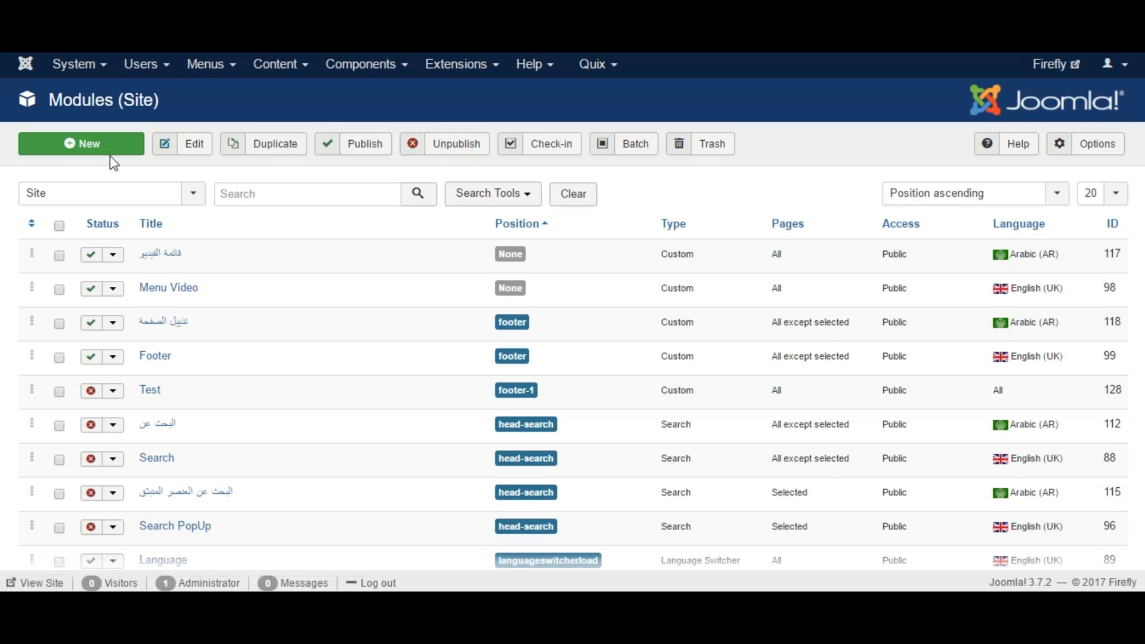
Create a new Custom module titled Footer assigned to the Footer [footer] position
{"action": "left_click", "coordinate": [81, 144]}
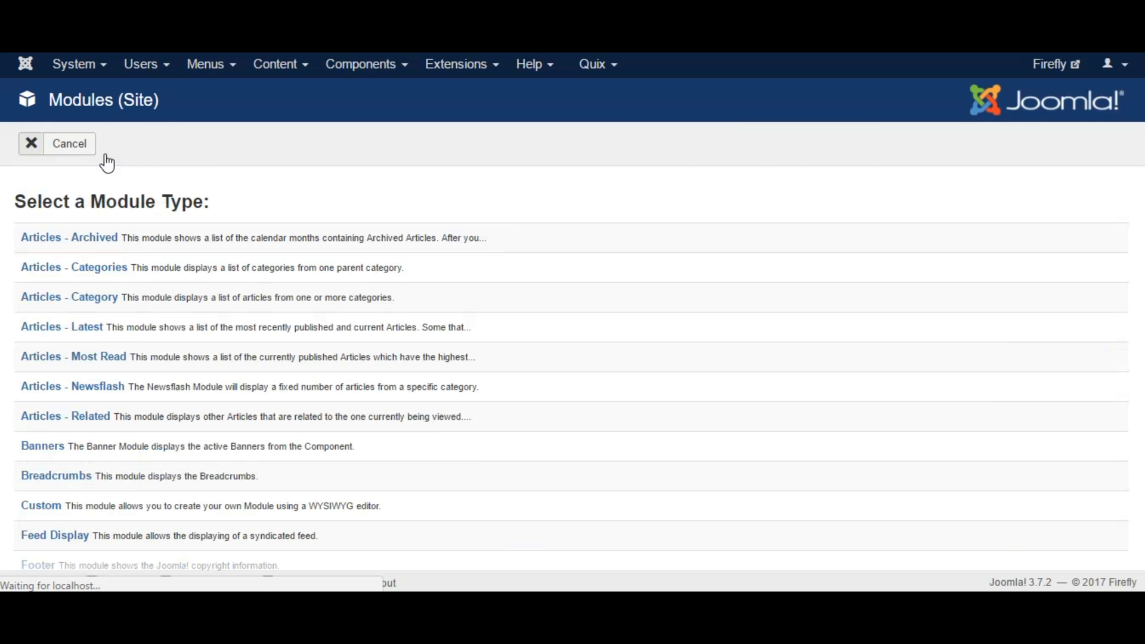
{"action": "left_click", "coordinate": [39, 505]}
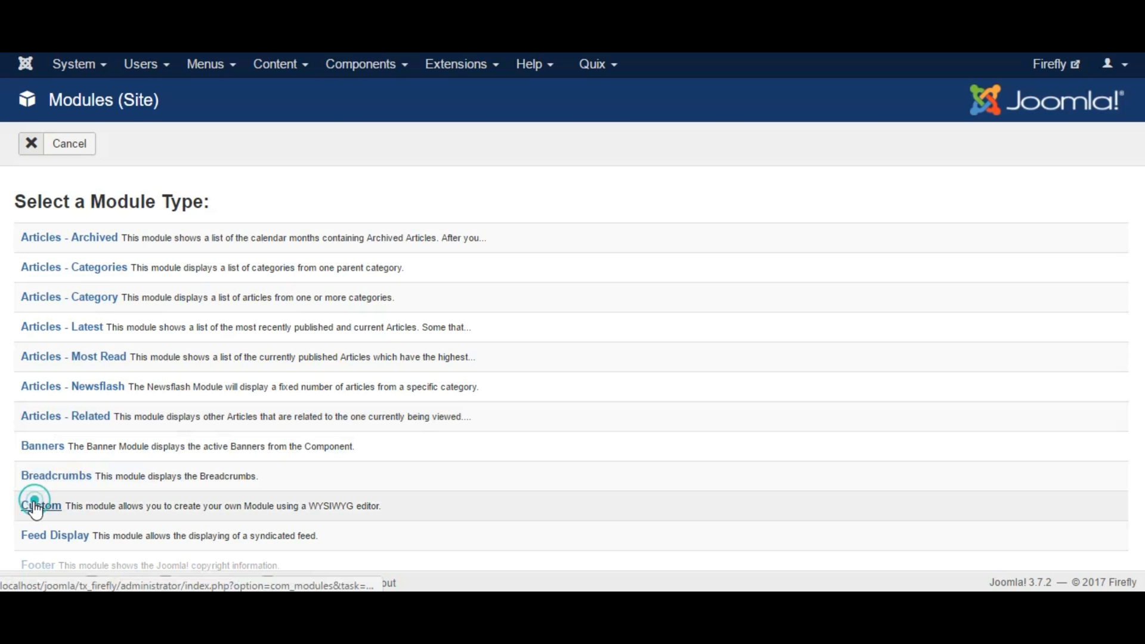
{"action": "left_click", "coordinate": [40, 506]}
{"action": "type", "text": "footer"}
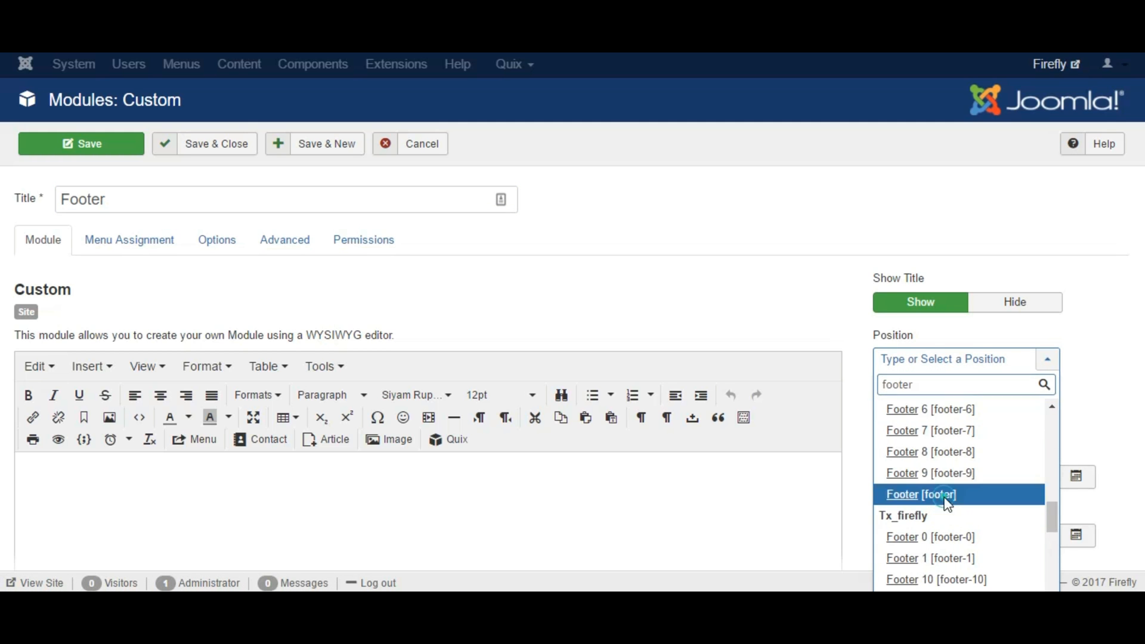
{"action": "left_click", "coordinate": [932, 494]}
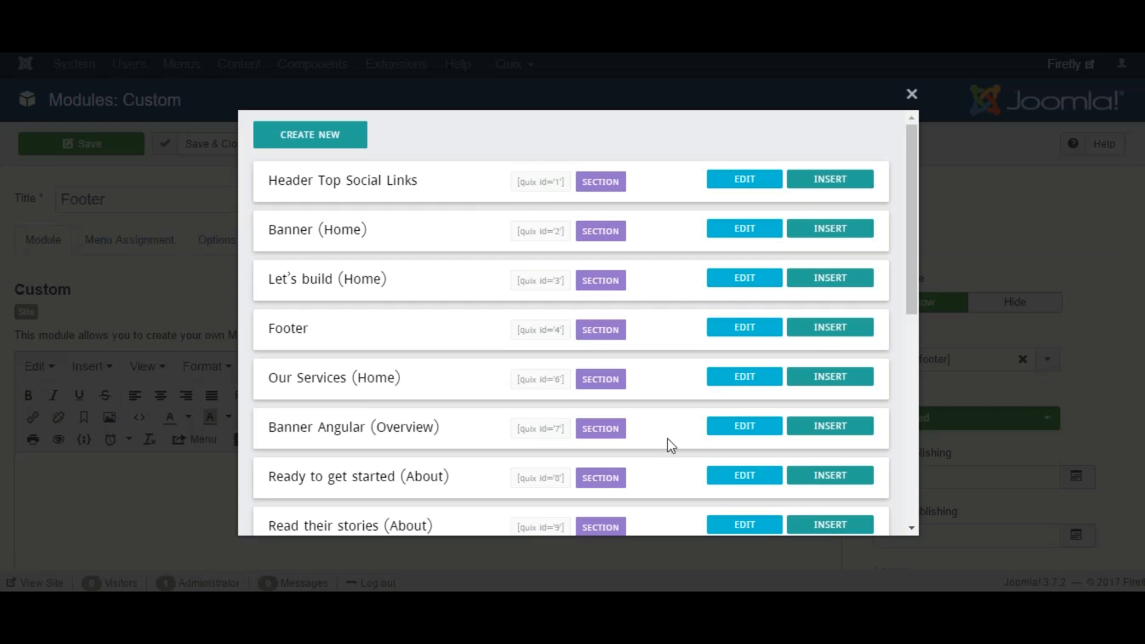
{"action": "mouse_move", "coordinate": [830, 475]}
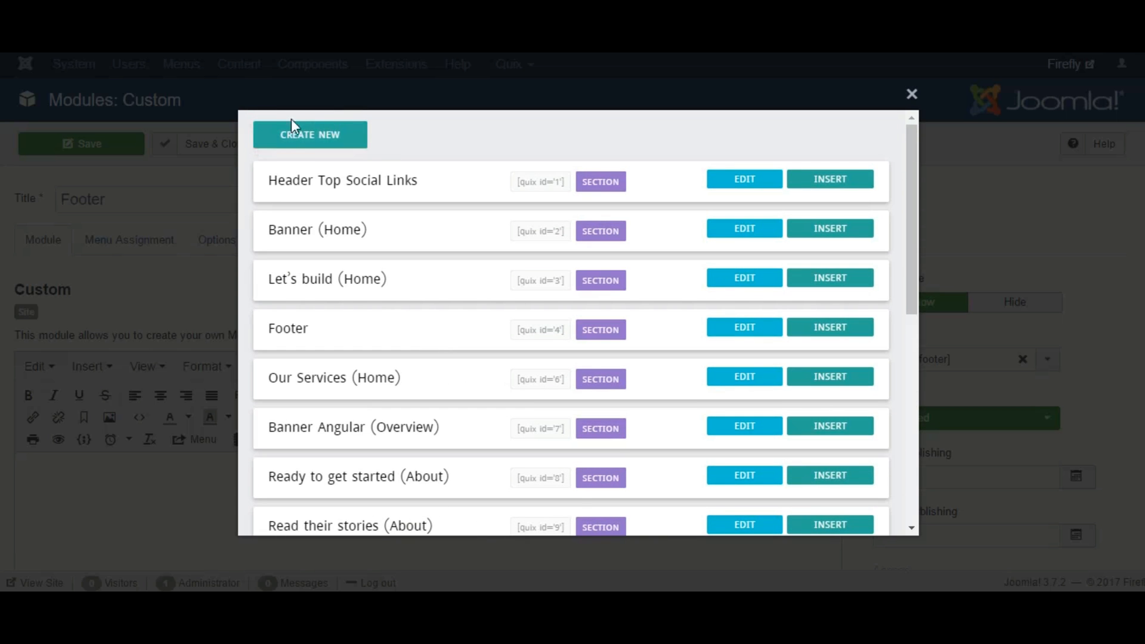
{"action": "mouse_move", "coordinate": [377, 172]}
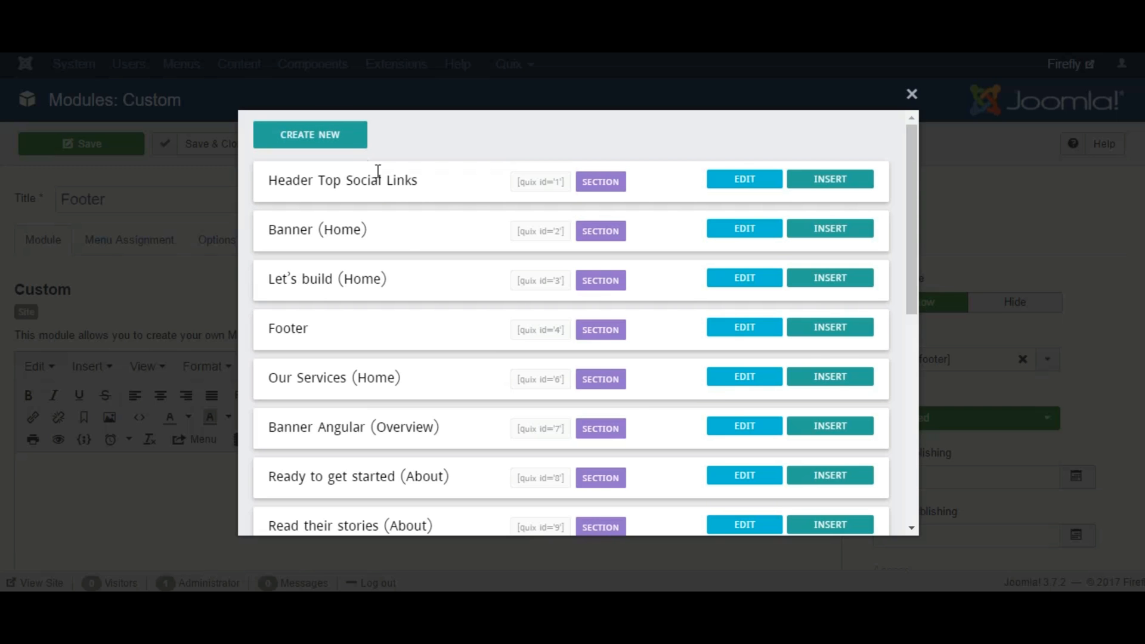
{"action": "mouse_move", "coordinate": [842, 328]}
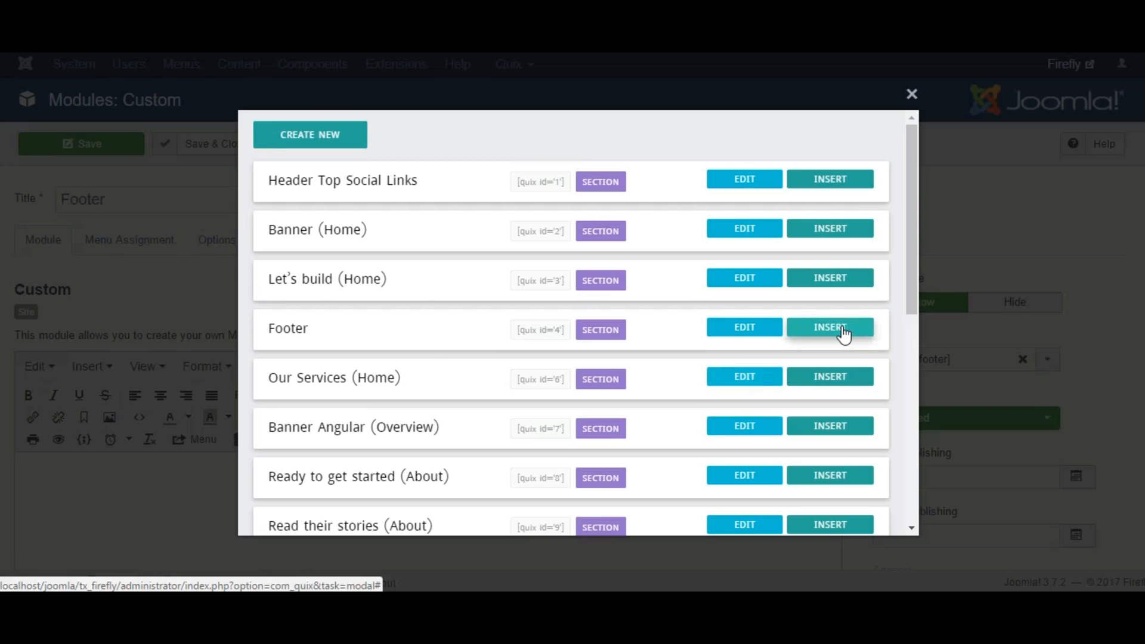
Insert the Quix Footer section into the module's content
{"action": "left_click", "coordinate": [831, 327]}
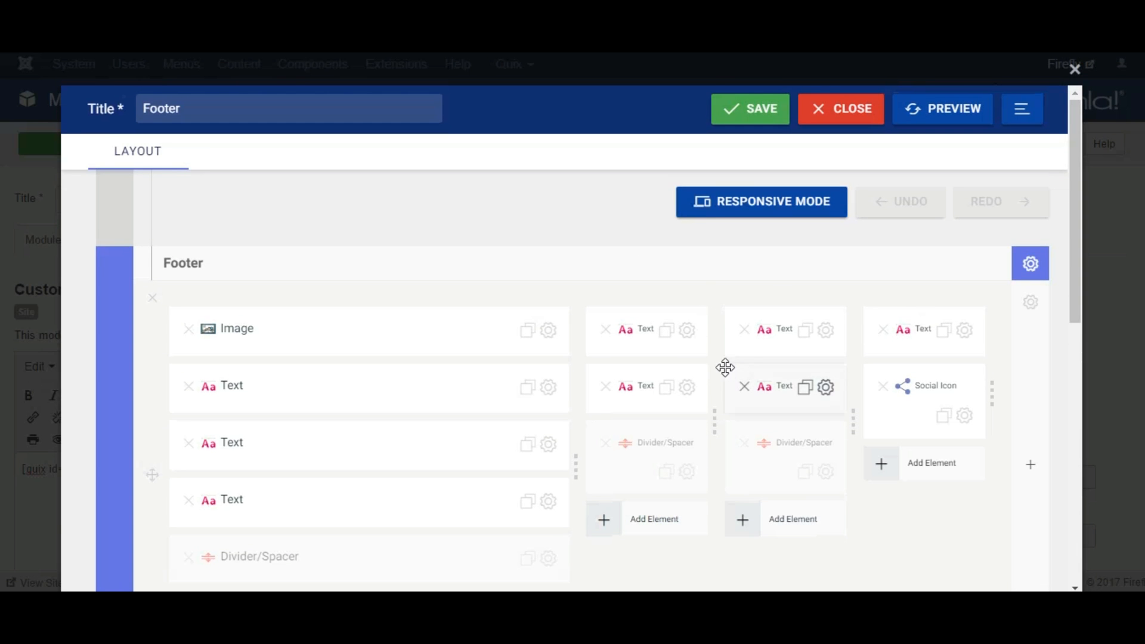
{"action": "left_click", "coordinate": [841, 108]}
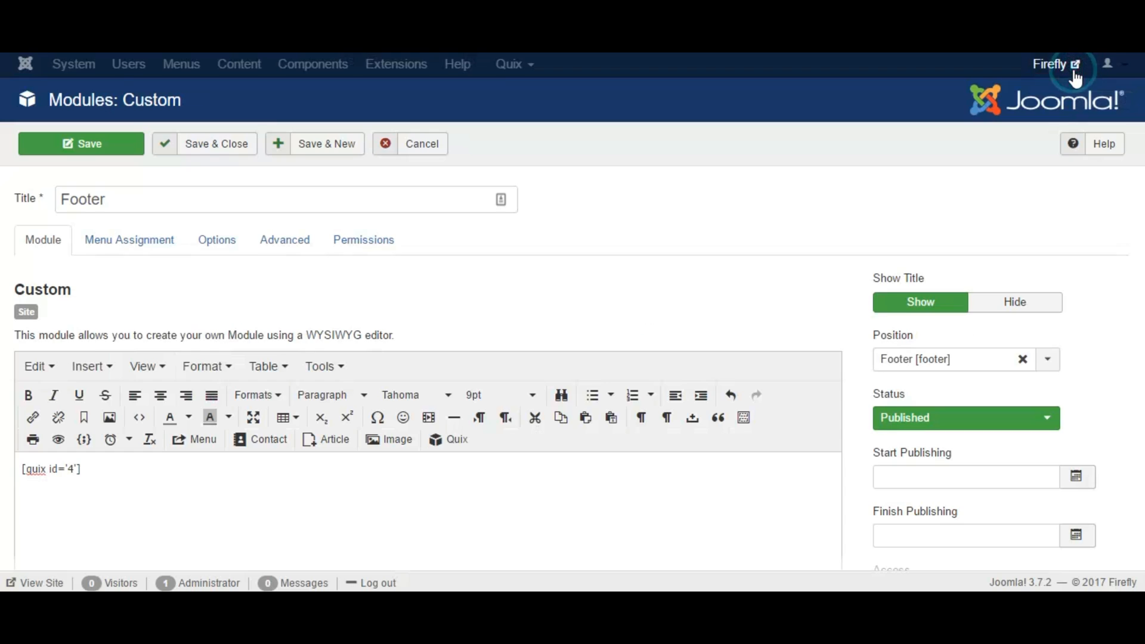
Review Options and set Menu Assignment to selected pages for the module
{"action": "left_click", "coordinate": [217, 240]}
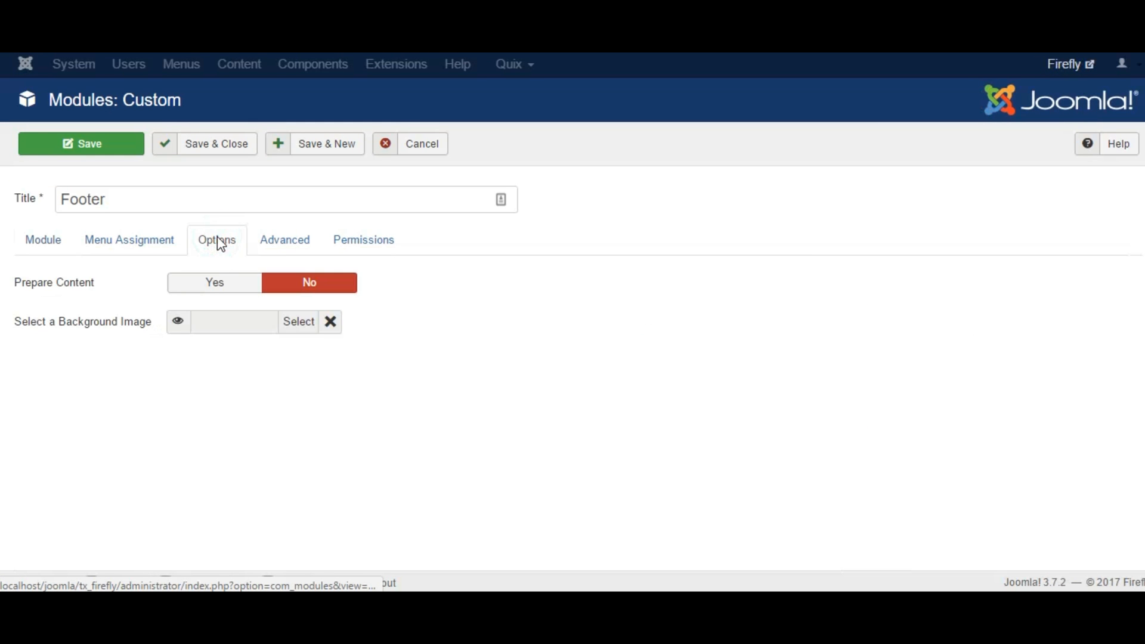
{"action": "left_click", "coordinate": [129, 239]}
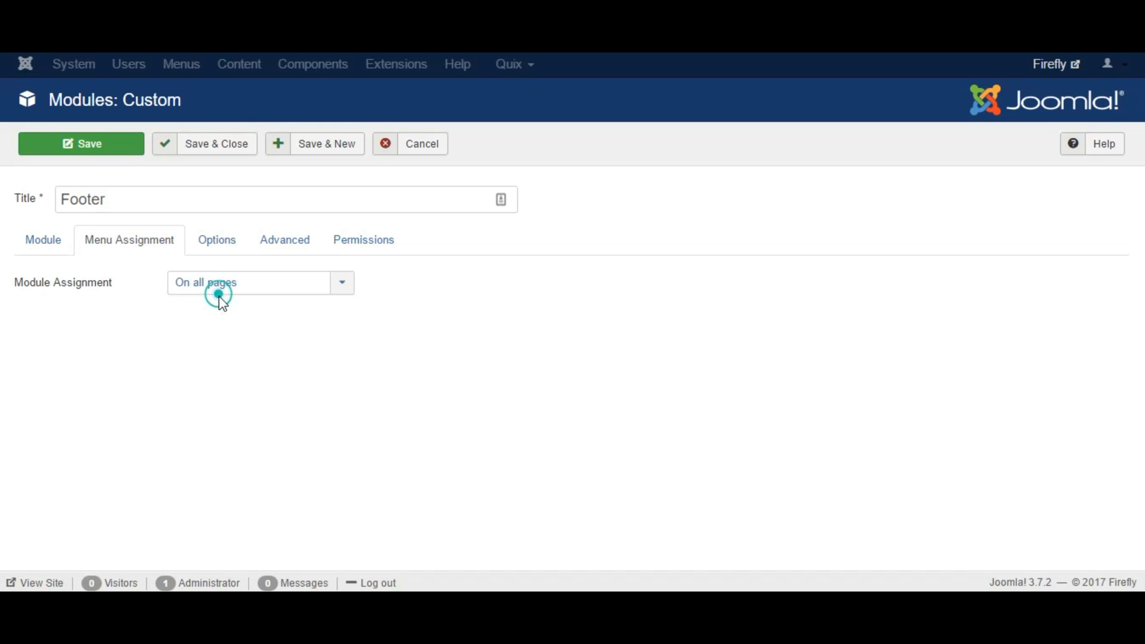
{"action": "left_click", "coordinate": [261, 283]}
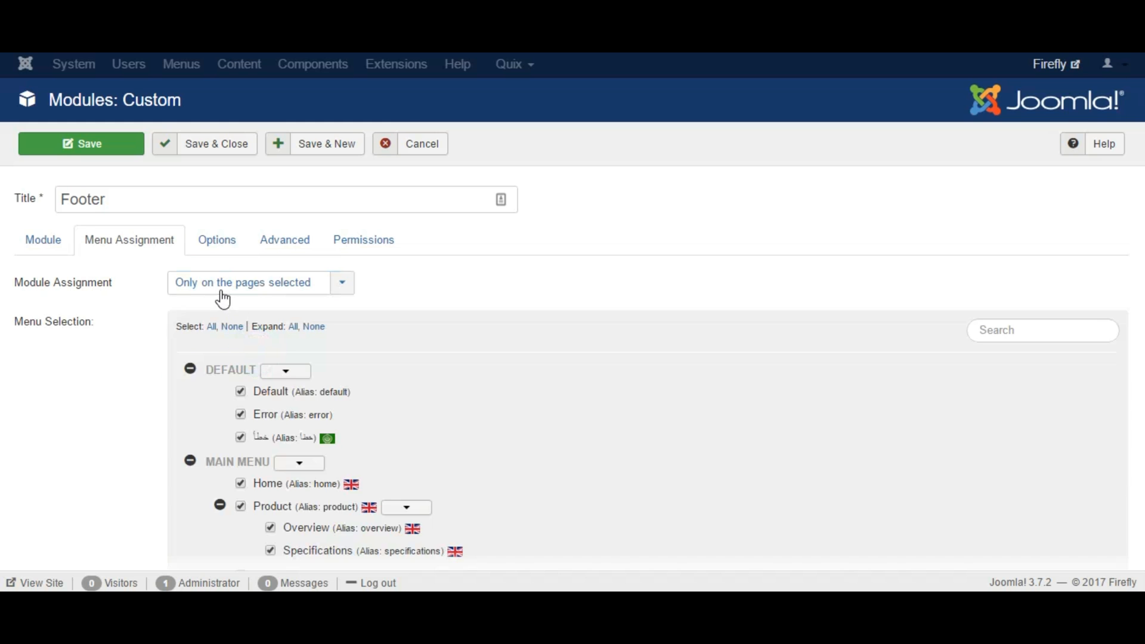
{"action": "left_click", "coordinate": [43, 240]}
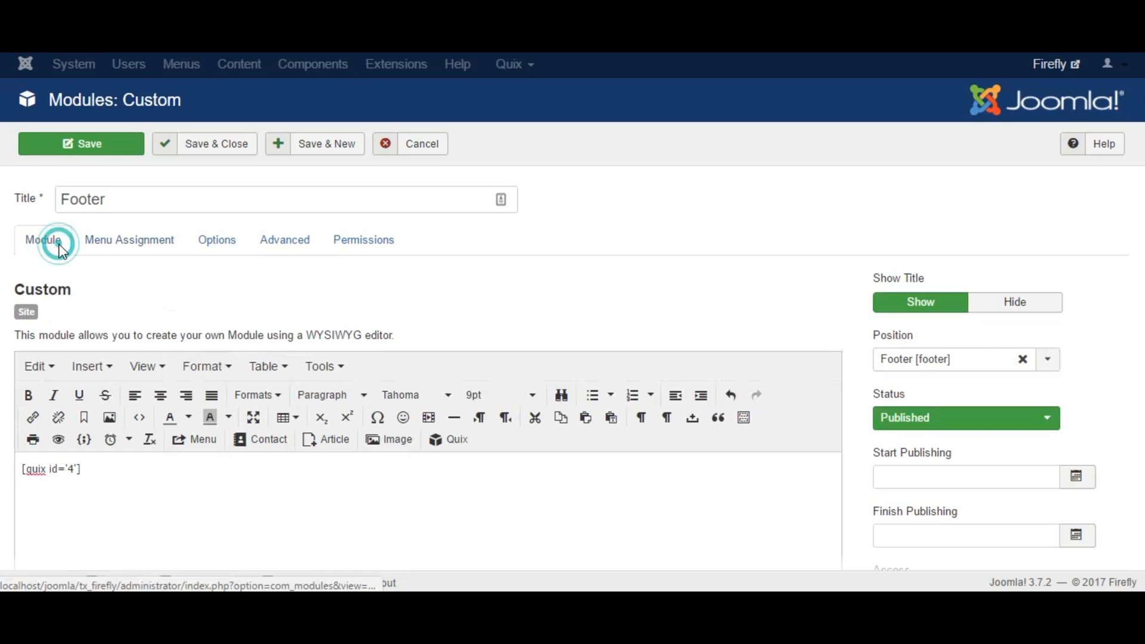
Save and close the published Footer module
{"action": "left_click", "coordinate": [188, 143]}
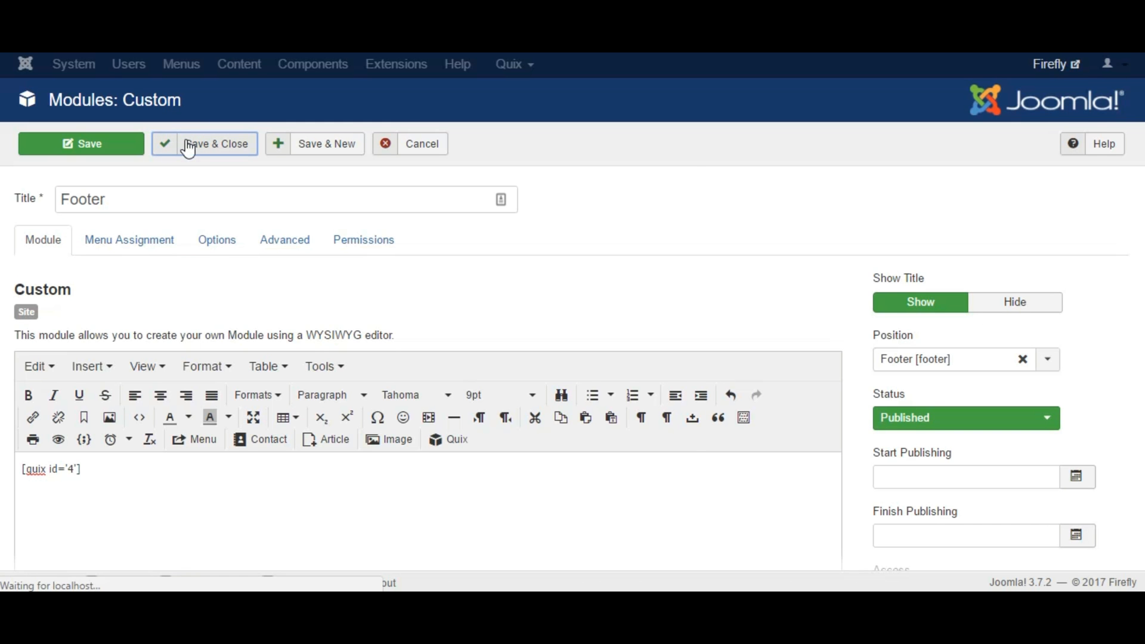
{"action": "left_click", "coordinate": [208, 143]}
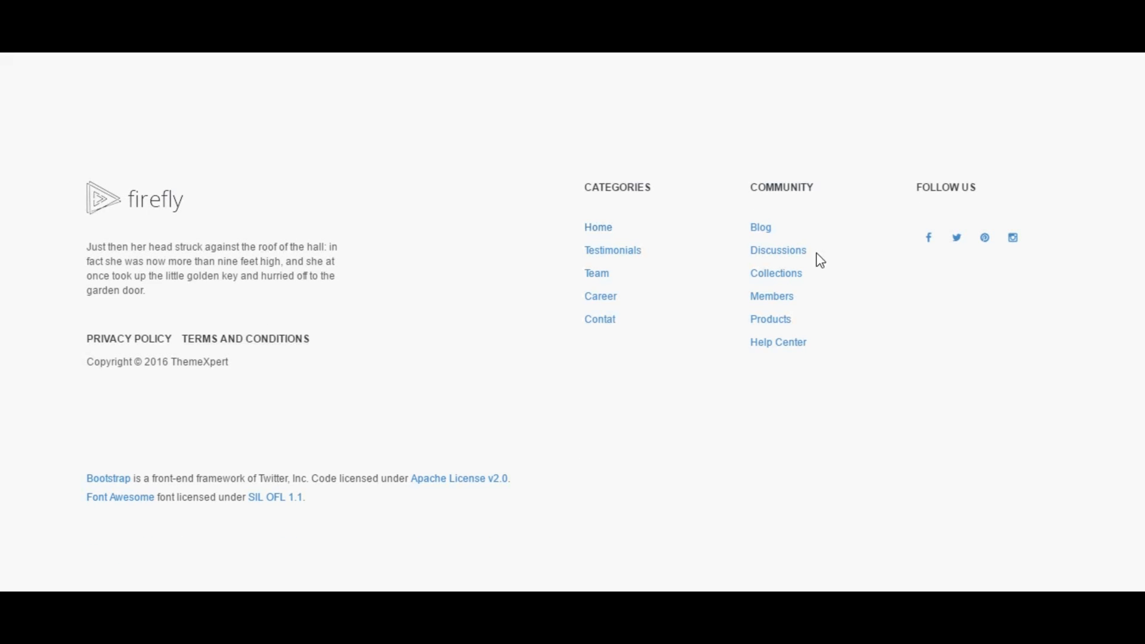
{"action": "mouse_move", "coordinate": [479, 339]}
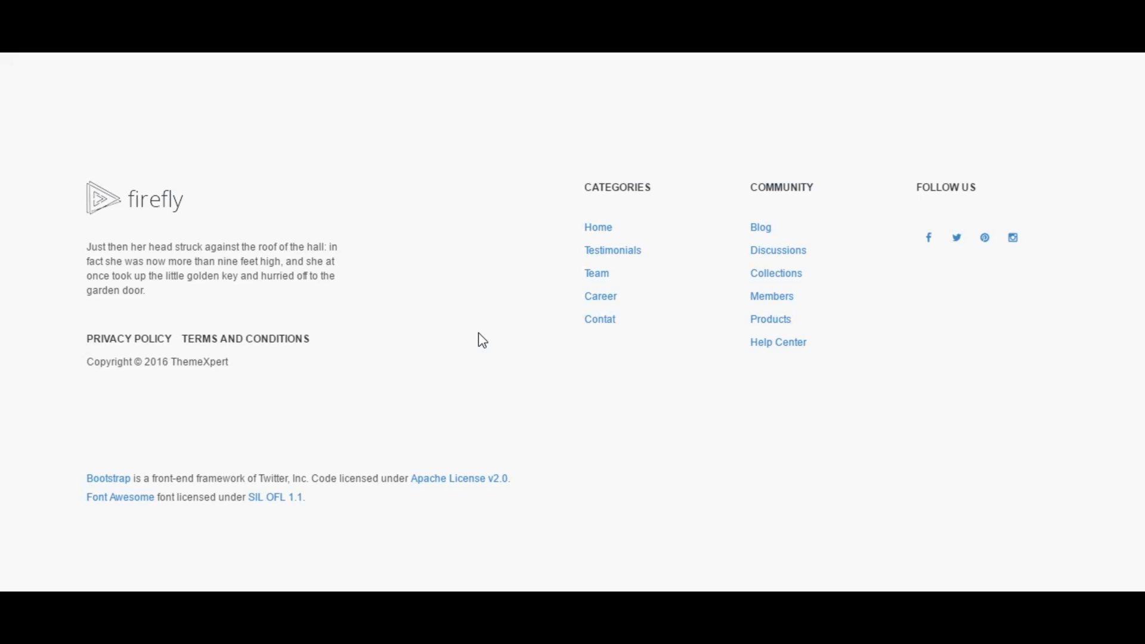